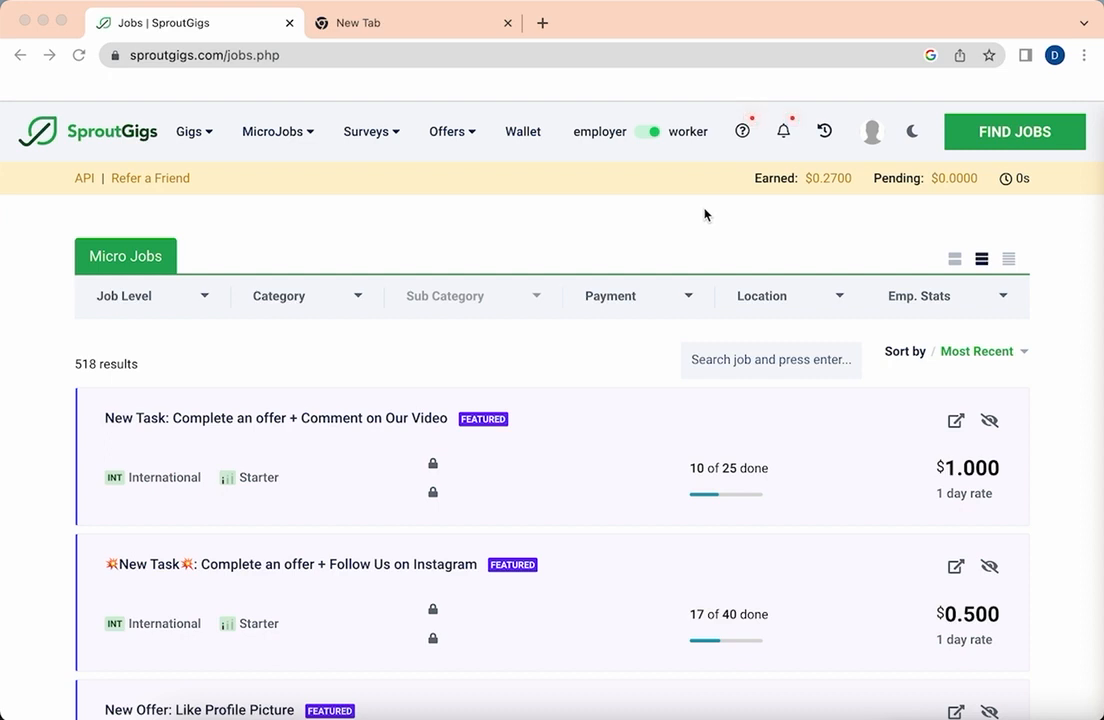
mouse_move(474, 483)
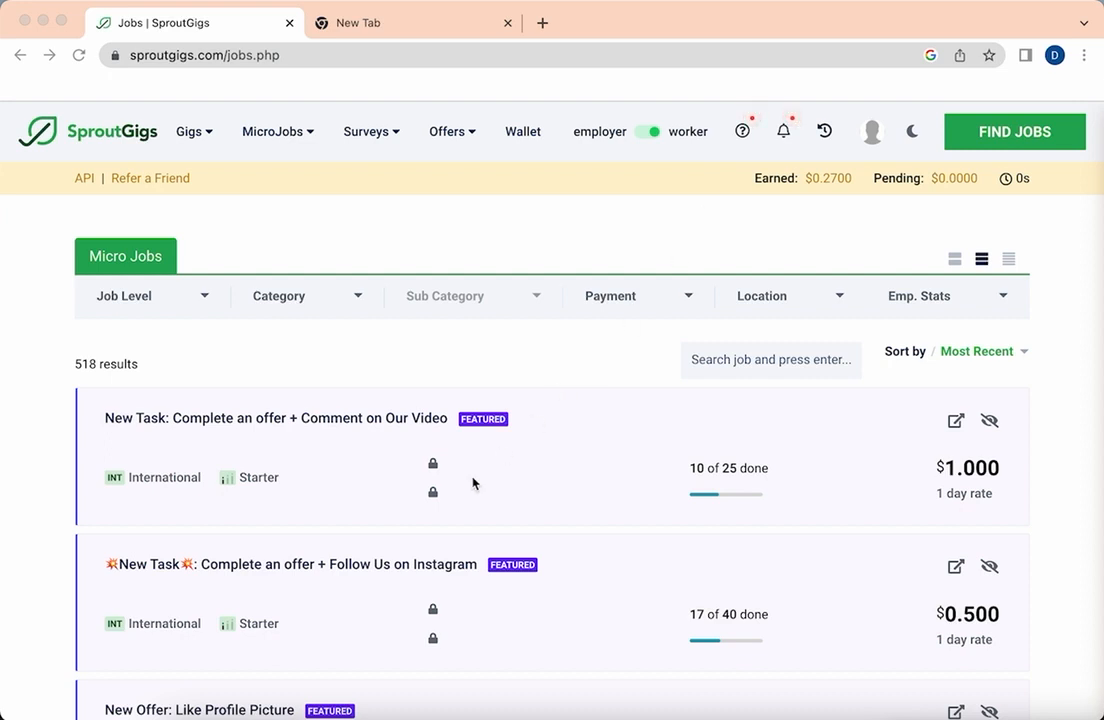
Scroll down the micro jobs list to locate the SEO job.
scroll(down, 3)
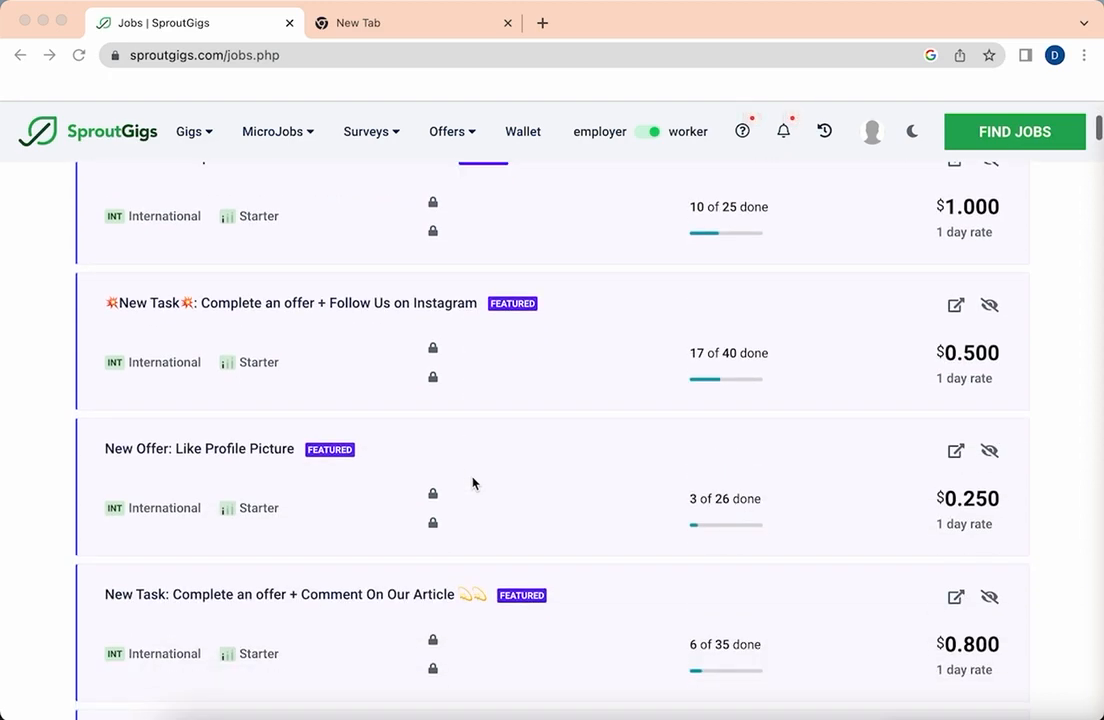
scroll(down, 3)
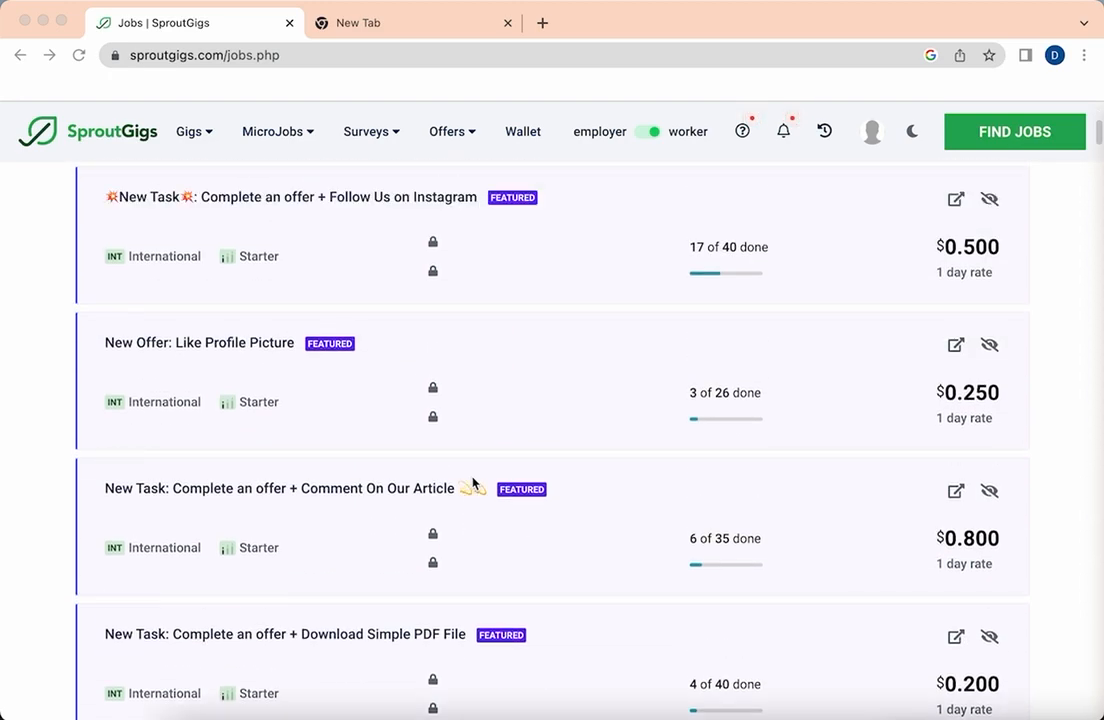
scroll(down, 3)
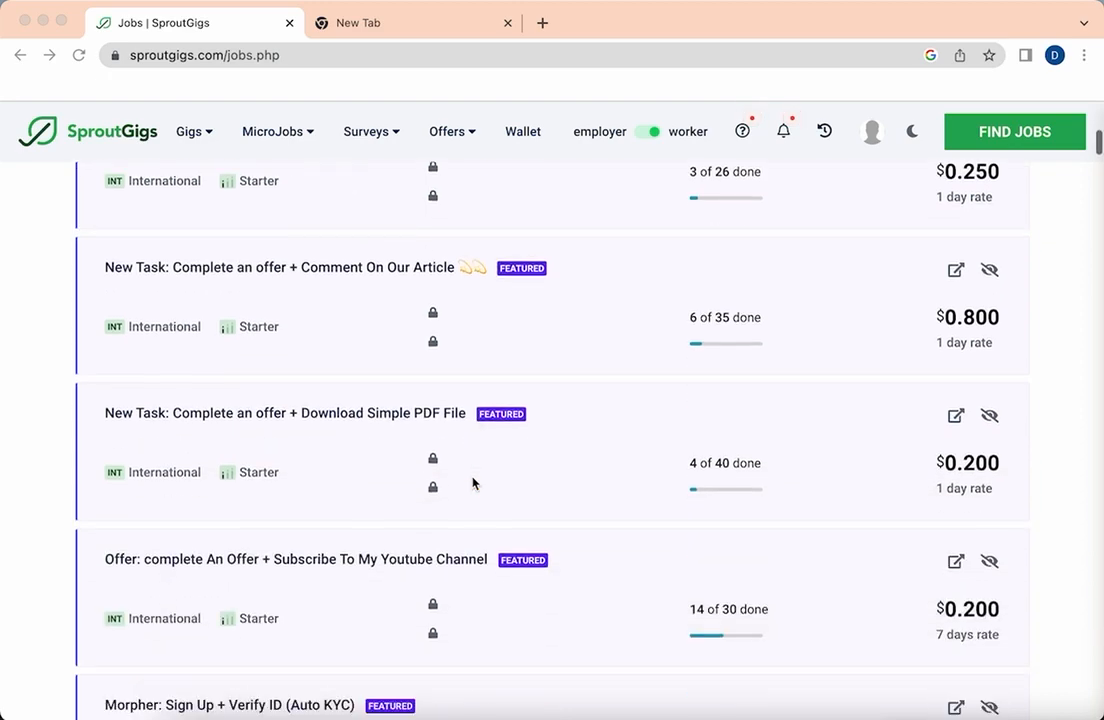
scroll(down, 3)
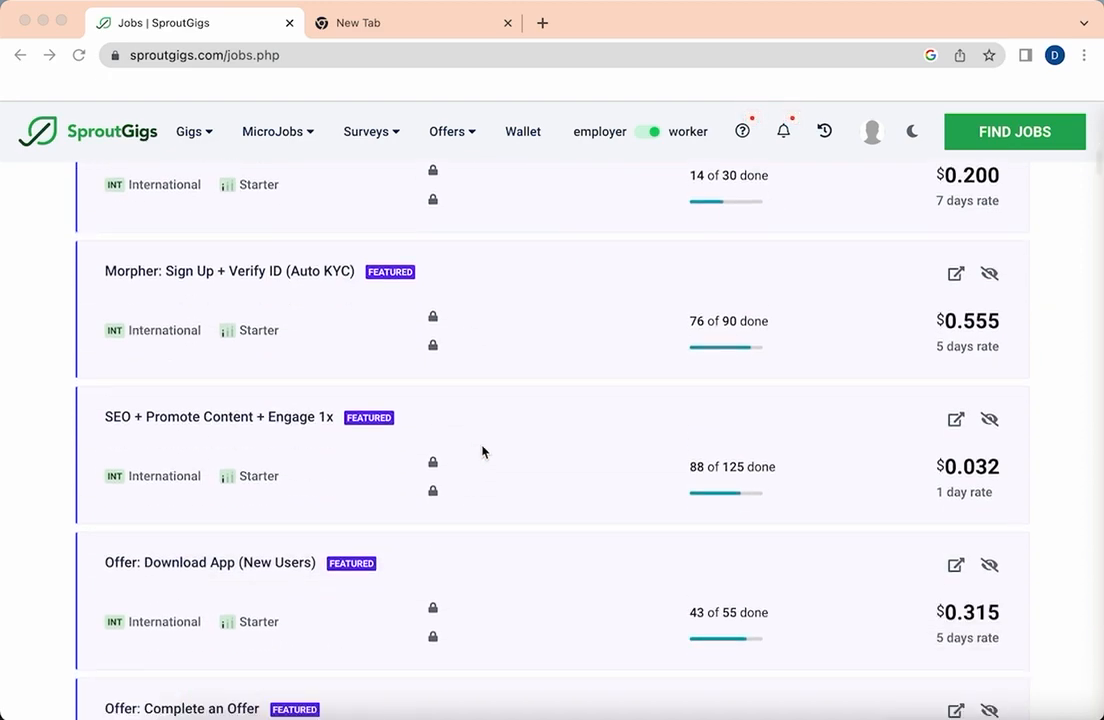
mouse_move(478, 466)
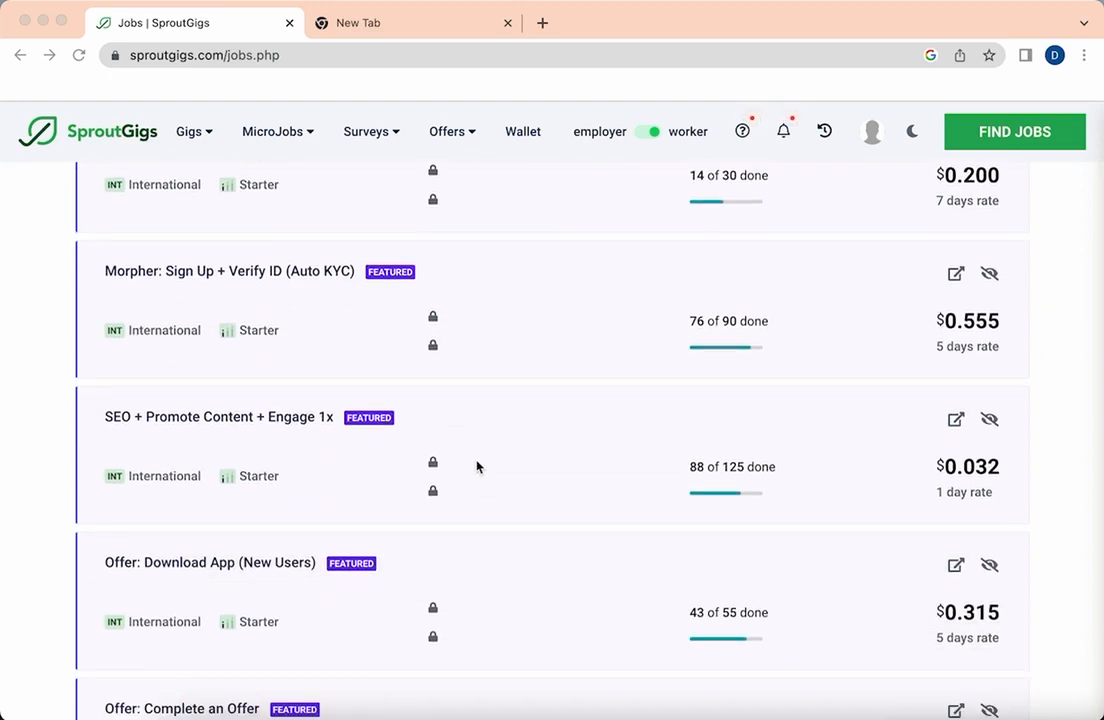
mouse_move(211, 441)
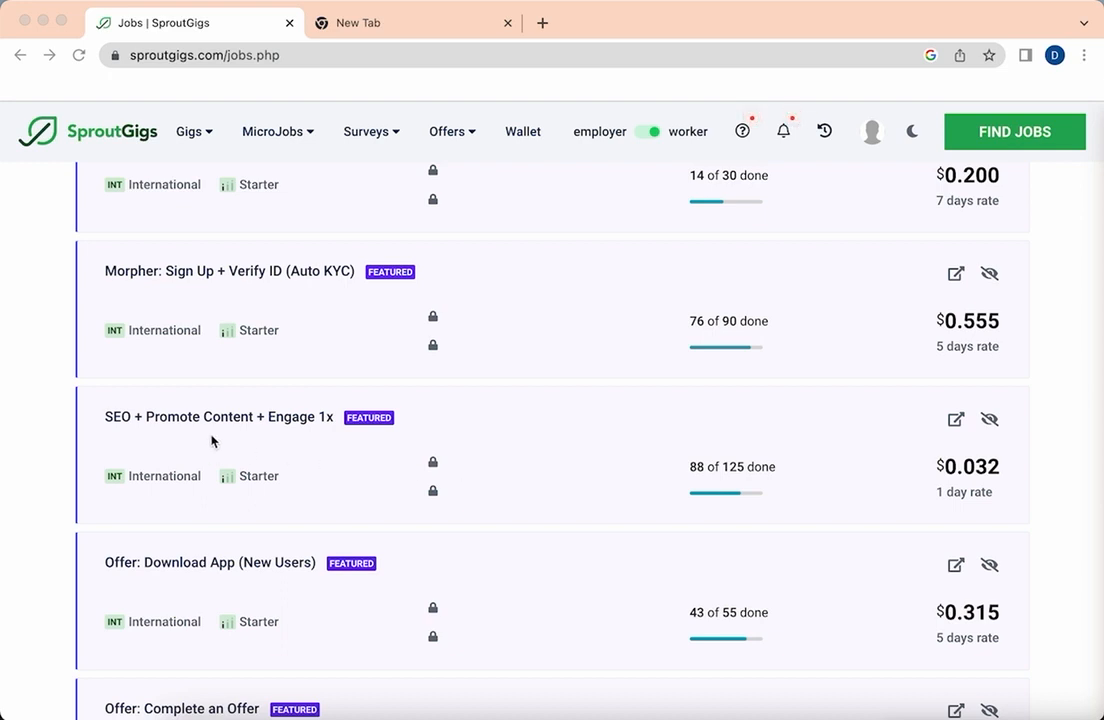
mouse_move(486, 455)
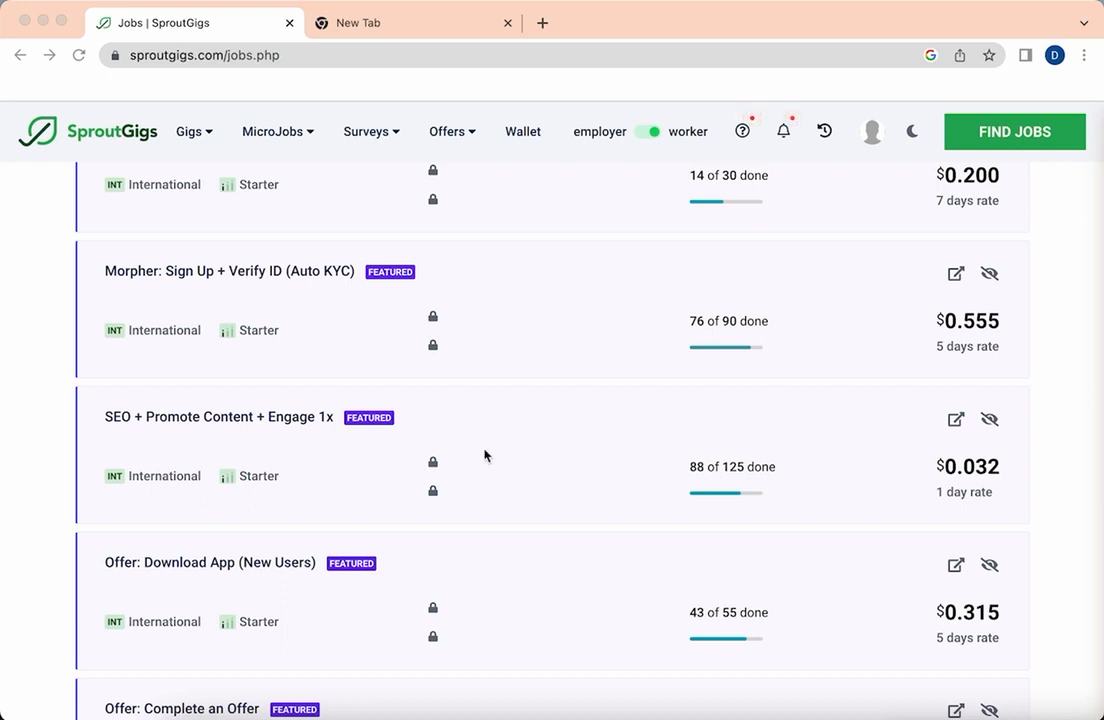
mouse_move(317, 429)
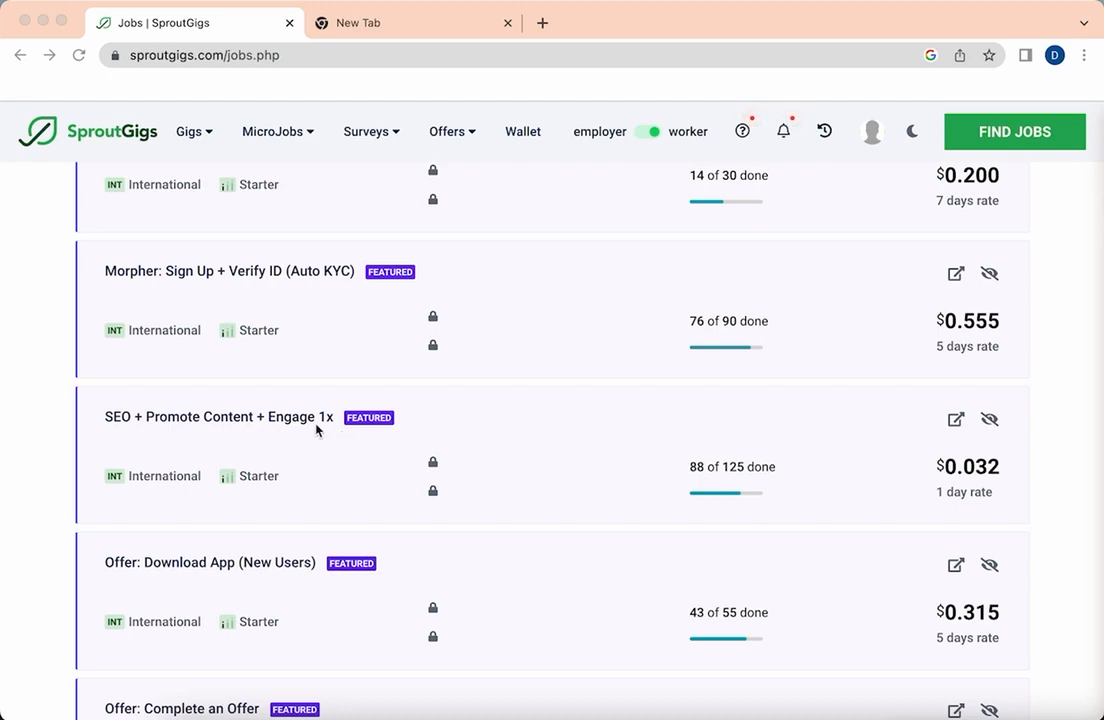
Open the SEO + Promote Content + Engage 1x job ($0.032) and review its four-field proof form.
click(218, 417)
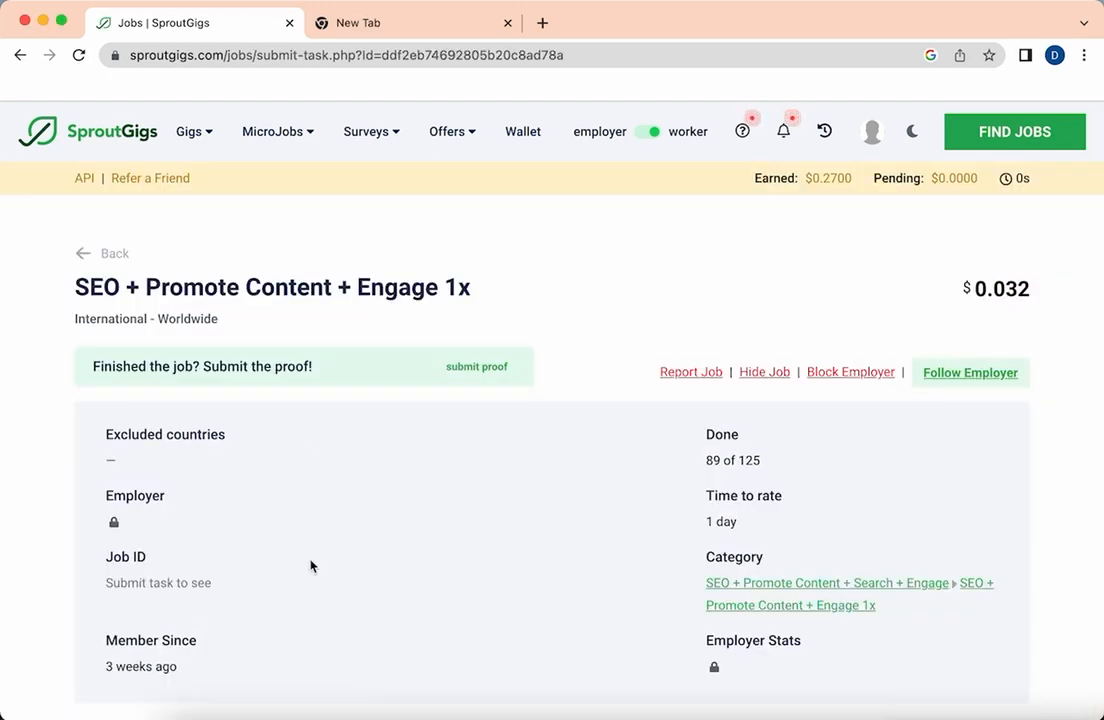
scroll(down, 3)
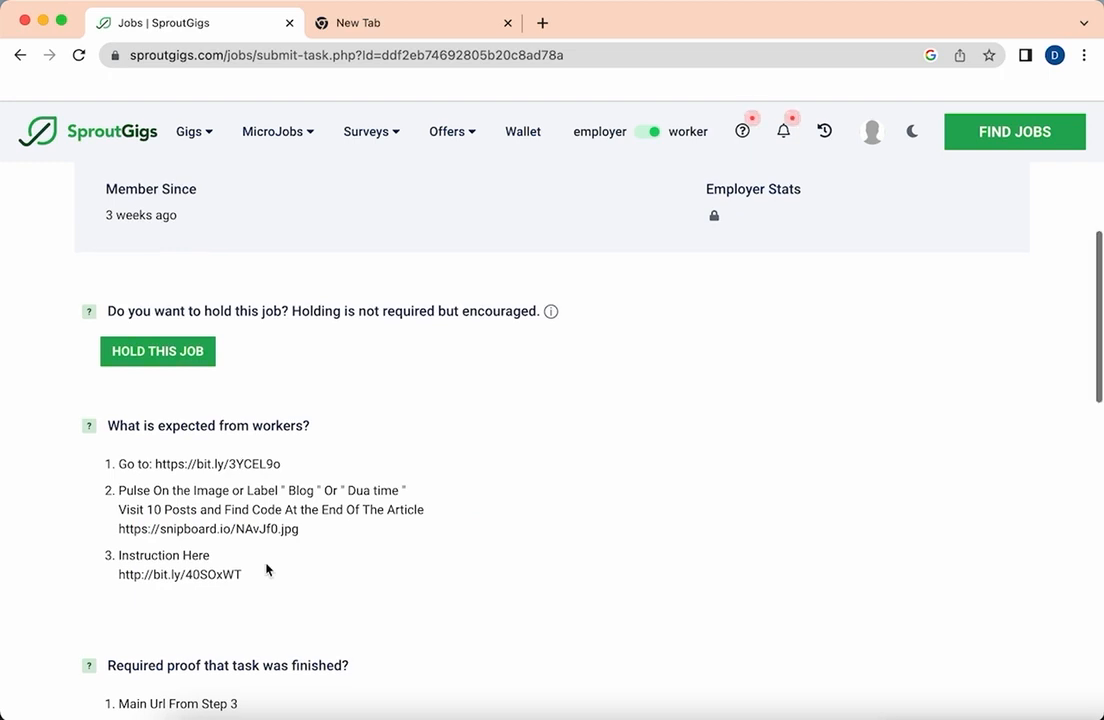
scroll(down, 3)
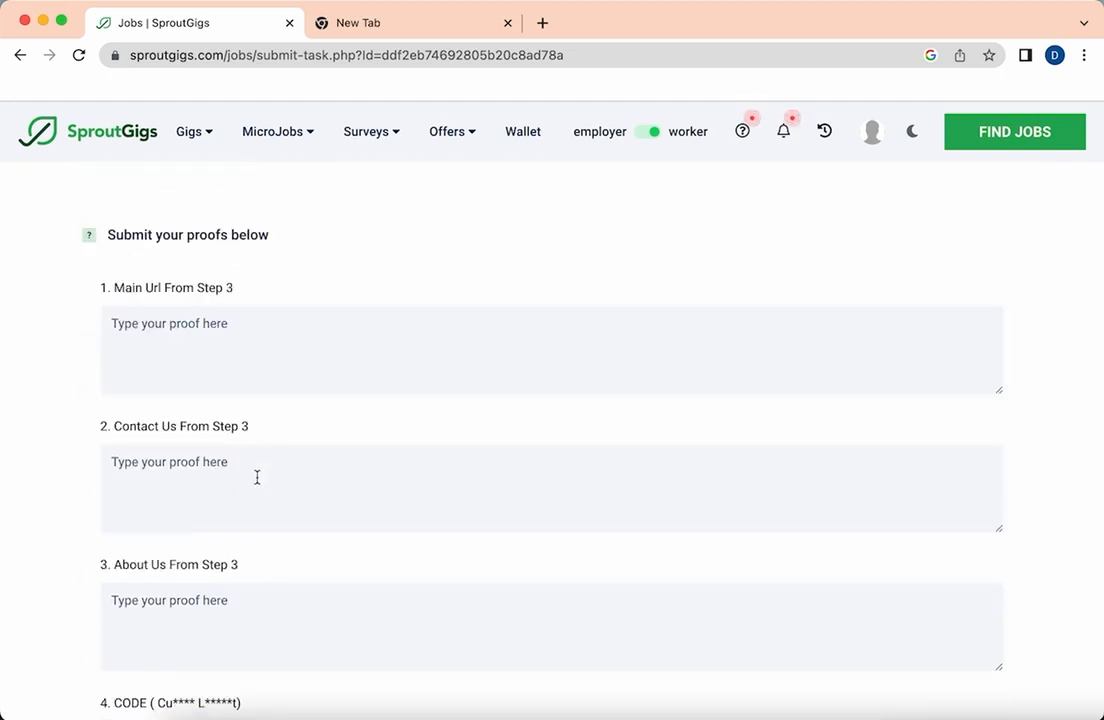
scroll(down, 3)
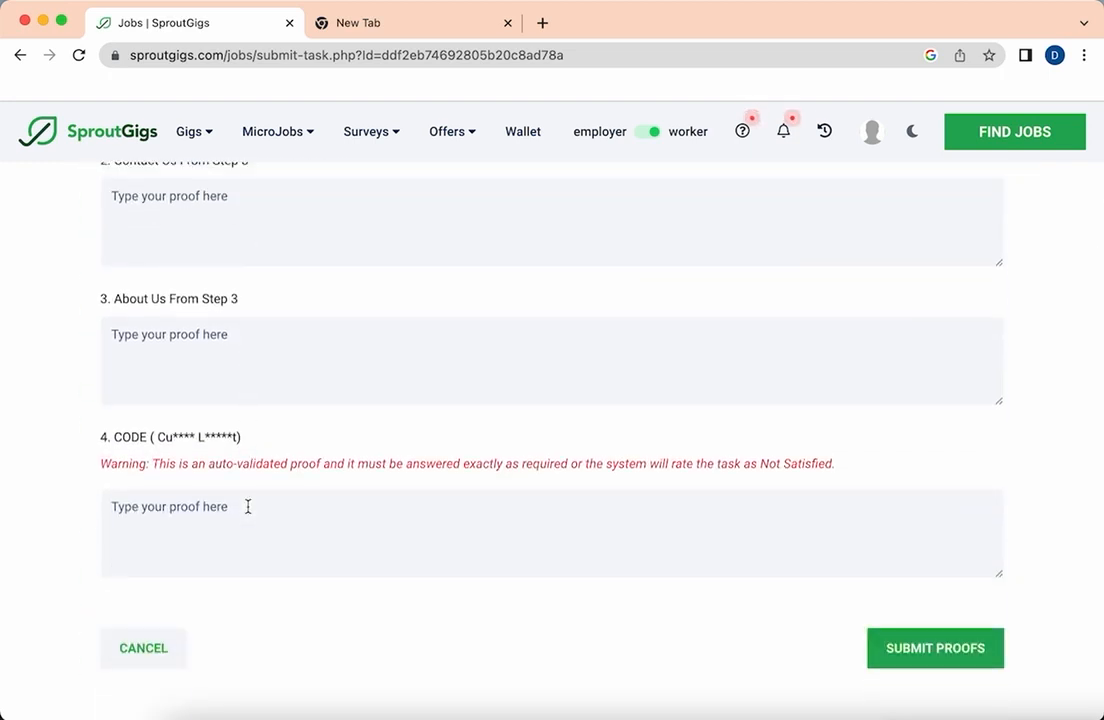
scroll(up, 3)
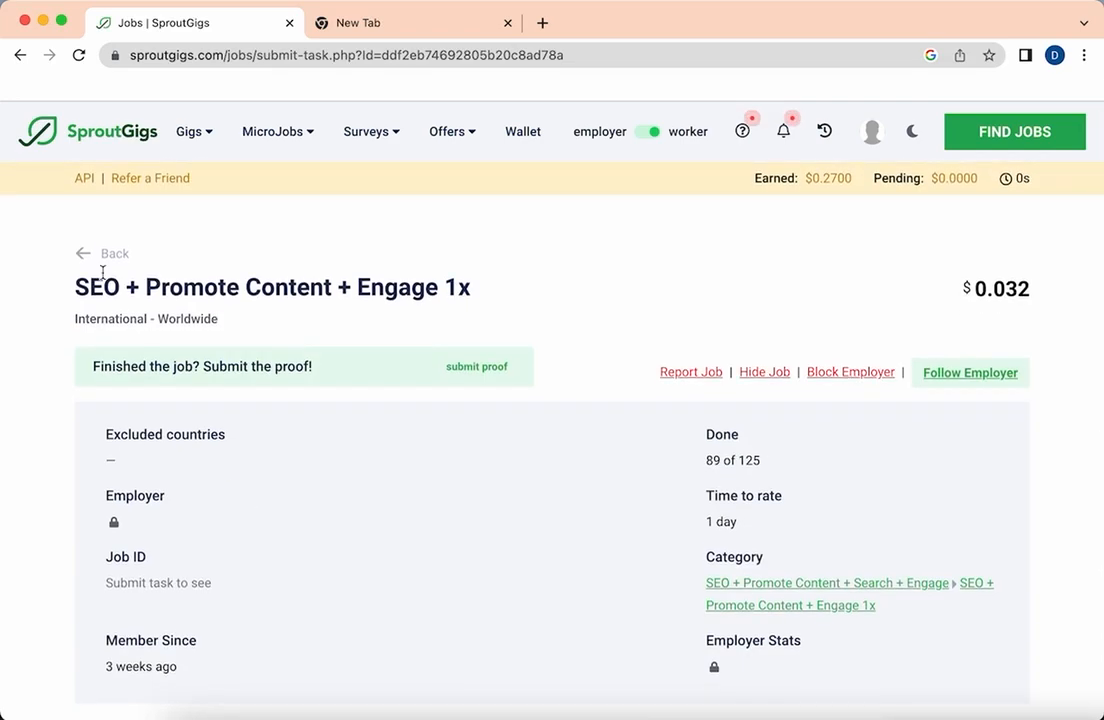
Go back to micro jobs, then open Workers ranking from the avatar menu and scroll the table.
click(113, 252)
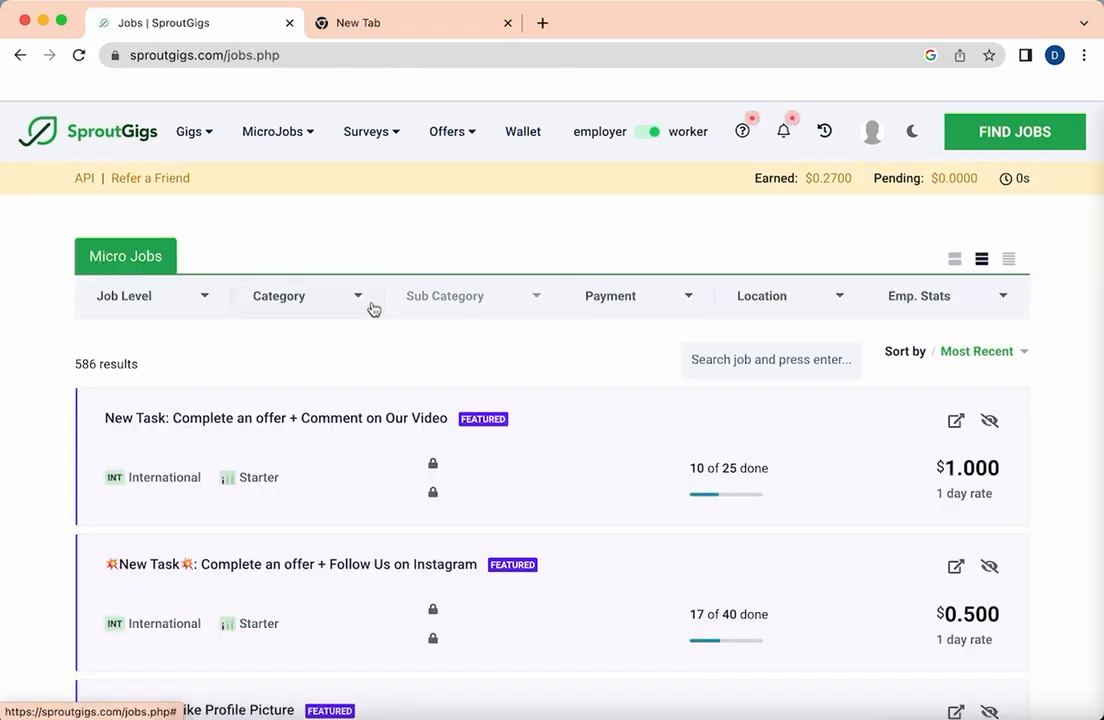
mouse_move(873, 131)
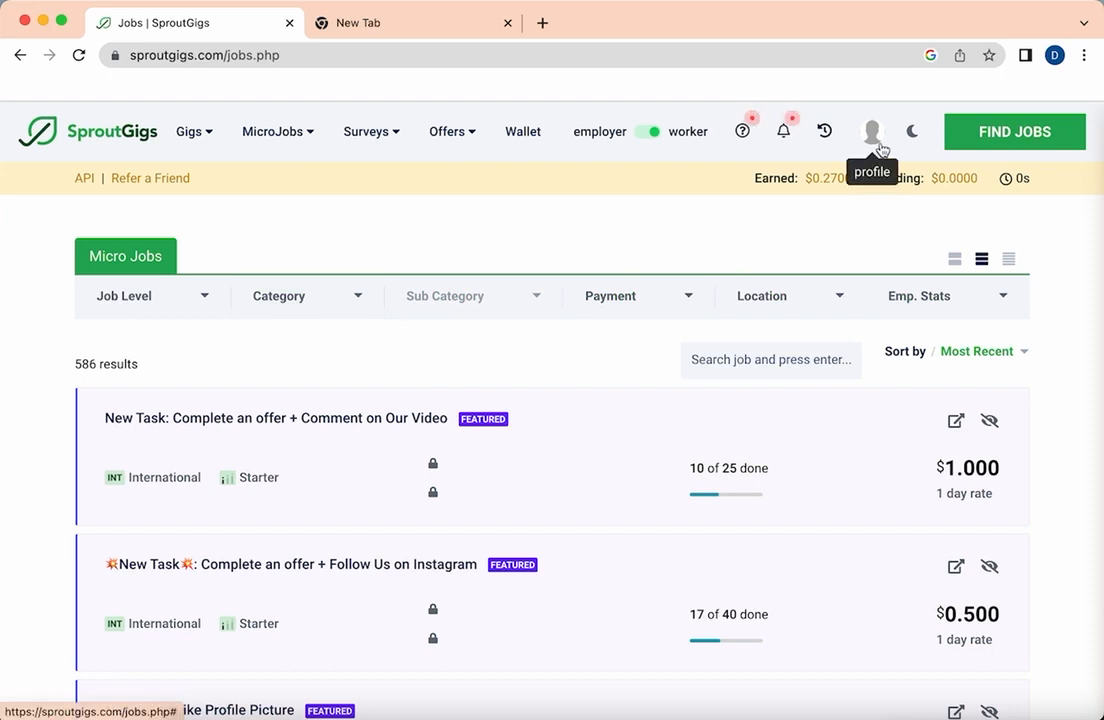
click(872, 131)
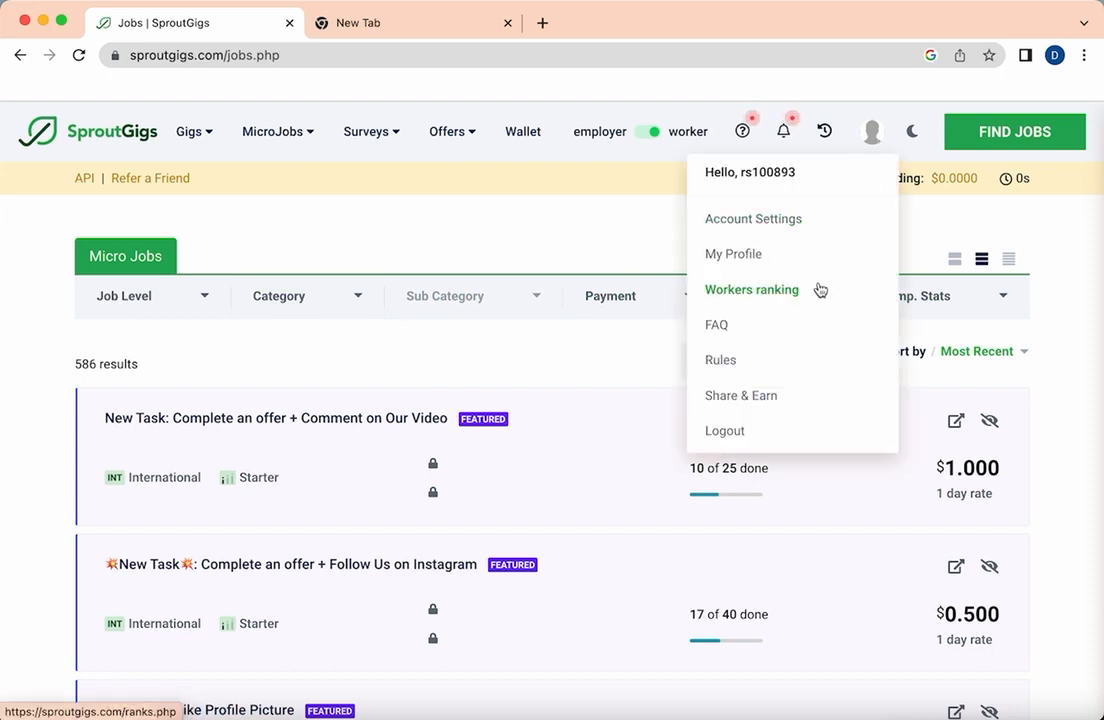
click(751, 289)
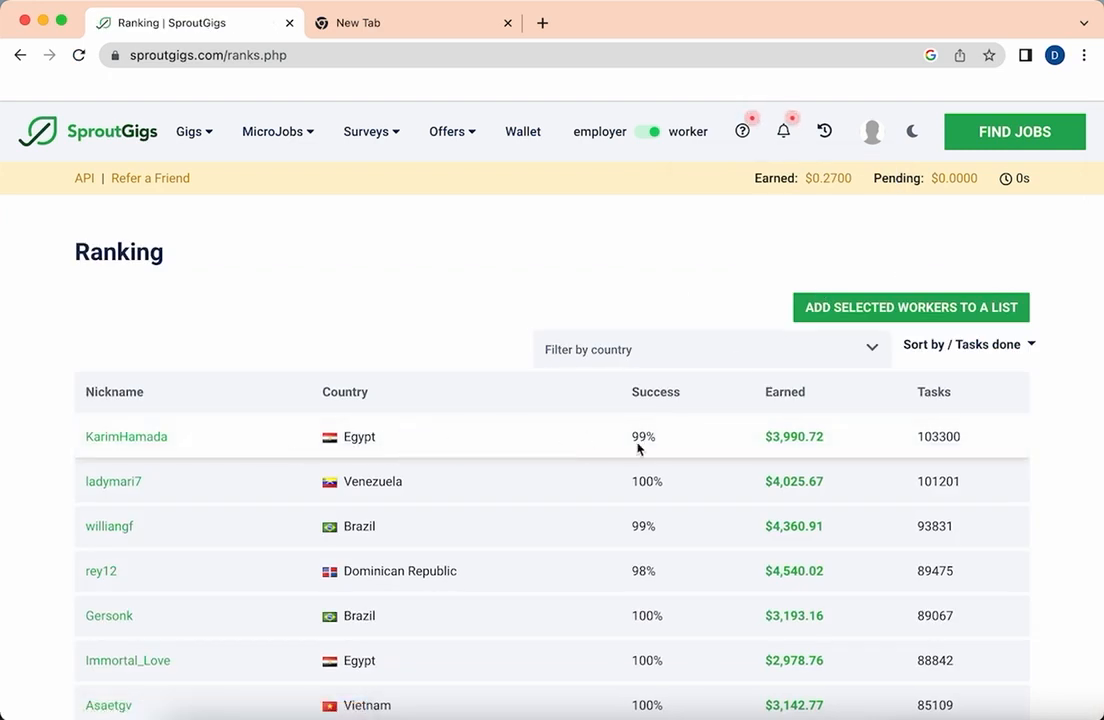
scroll(down, 3)
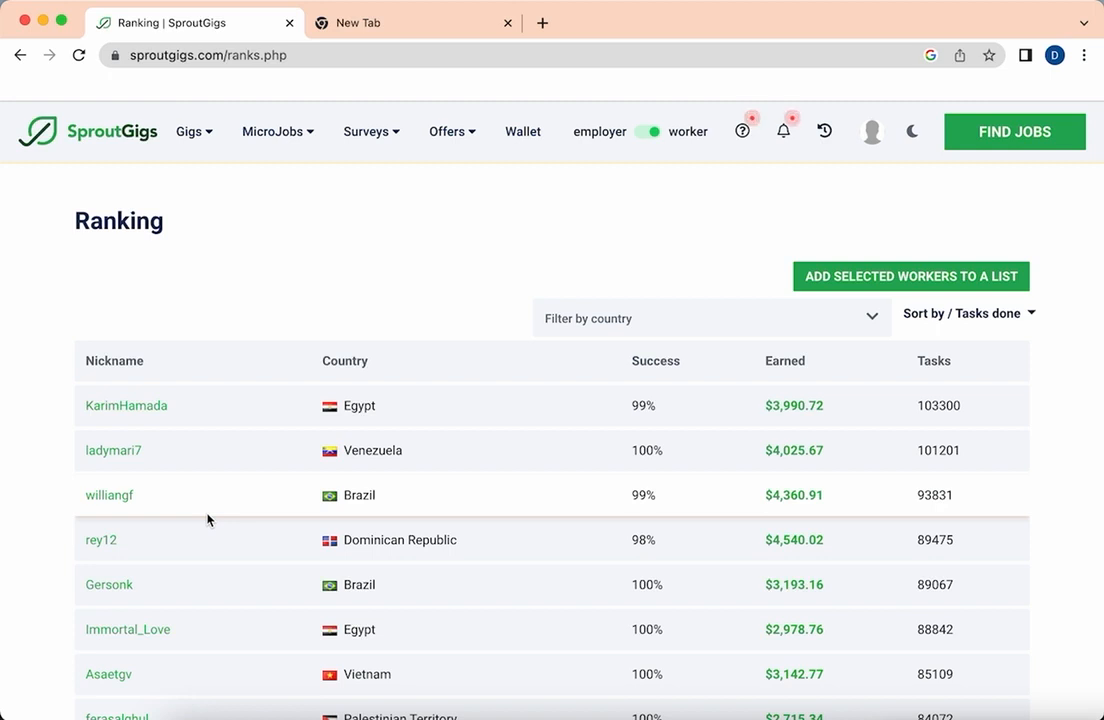
scroll(down, 3)
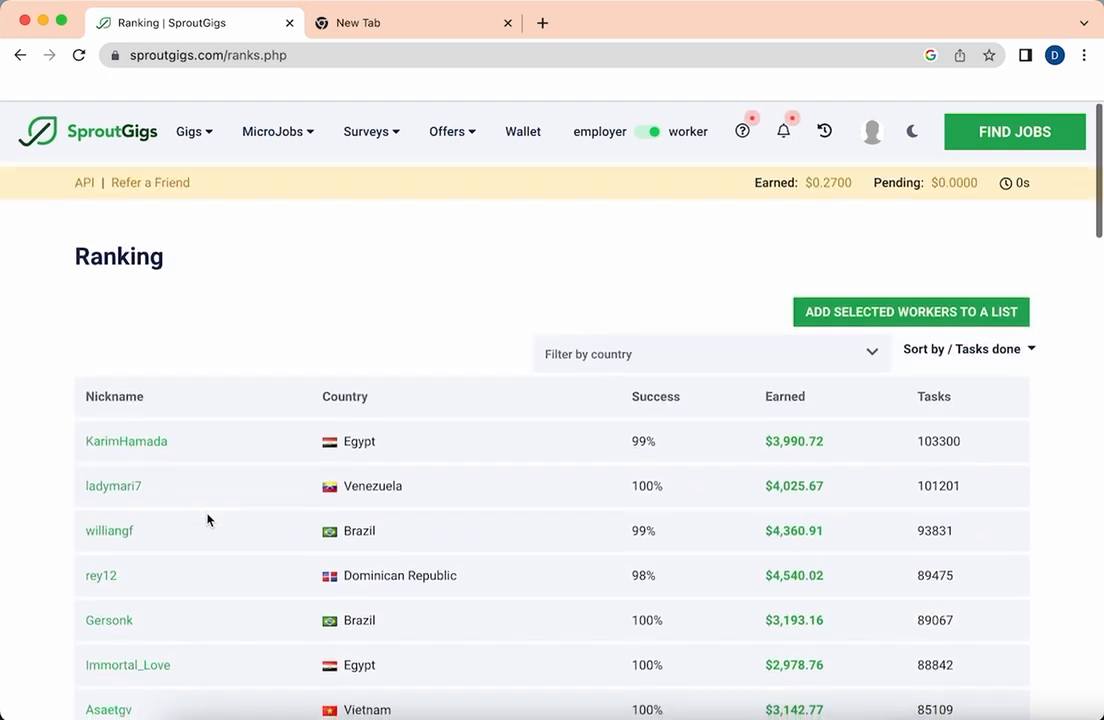
Open Find Jobs from the MicroJobs menu and browse the 513 micro job results.
click(277, 131)
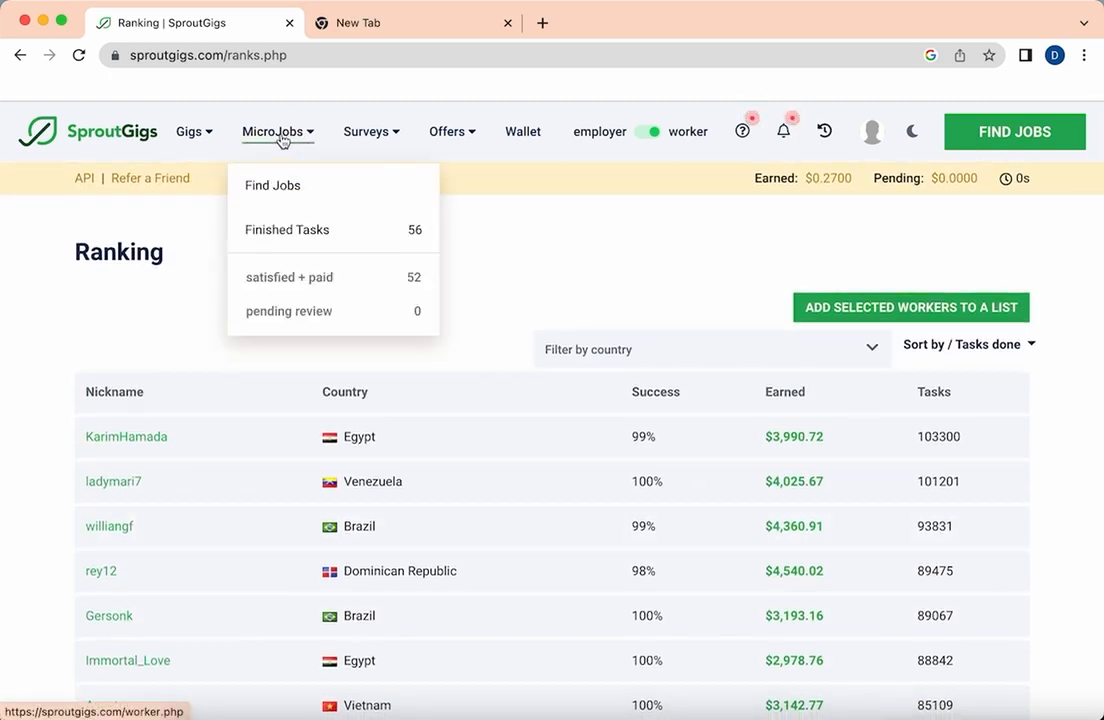
click(272, 185)
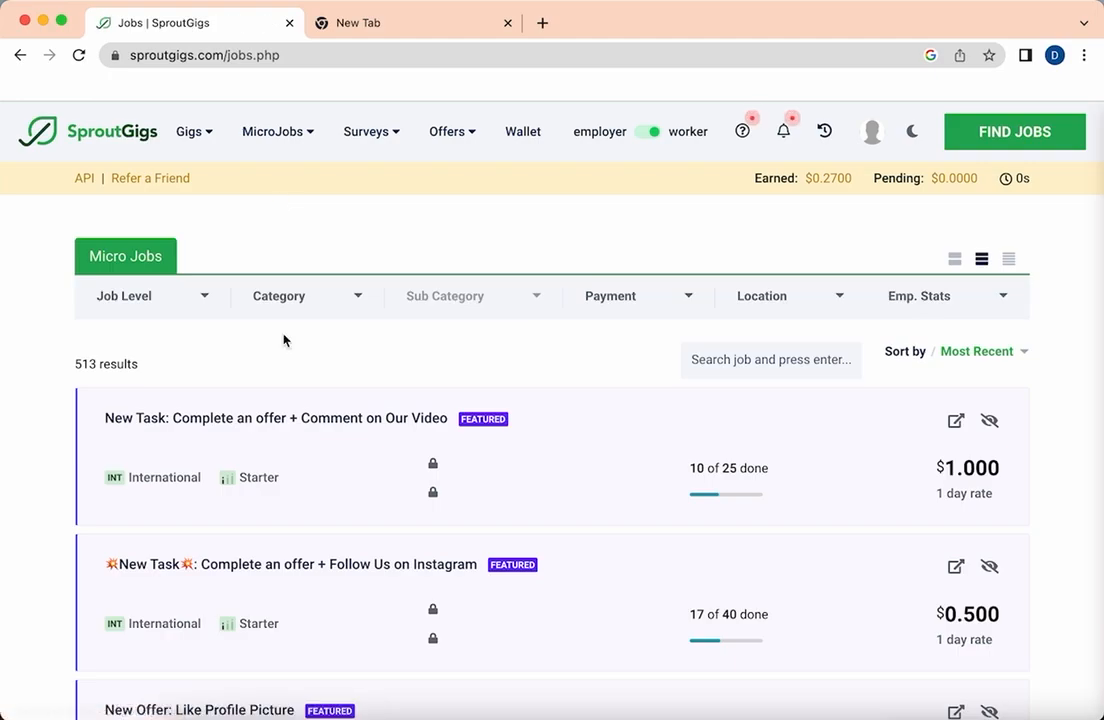
scroll(down, 3)
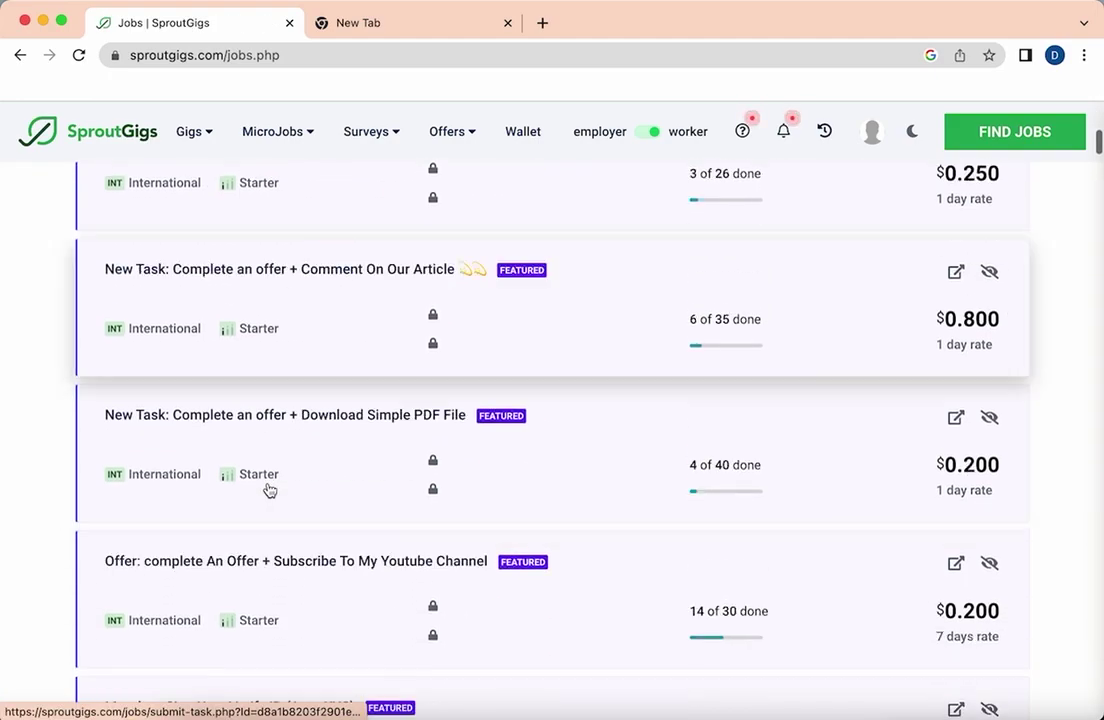
scroll(down, 3)
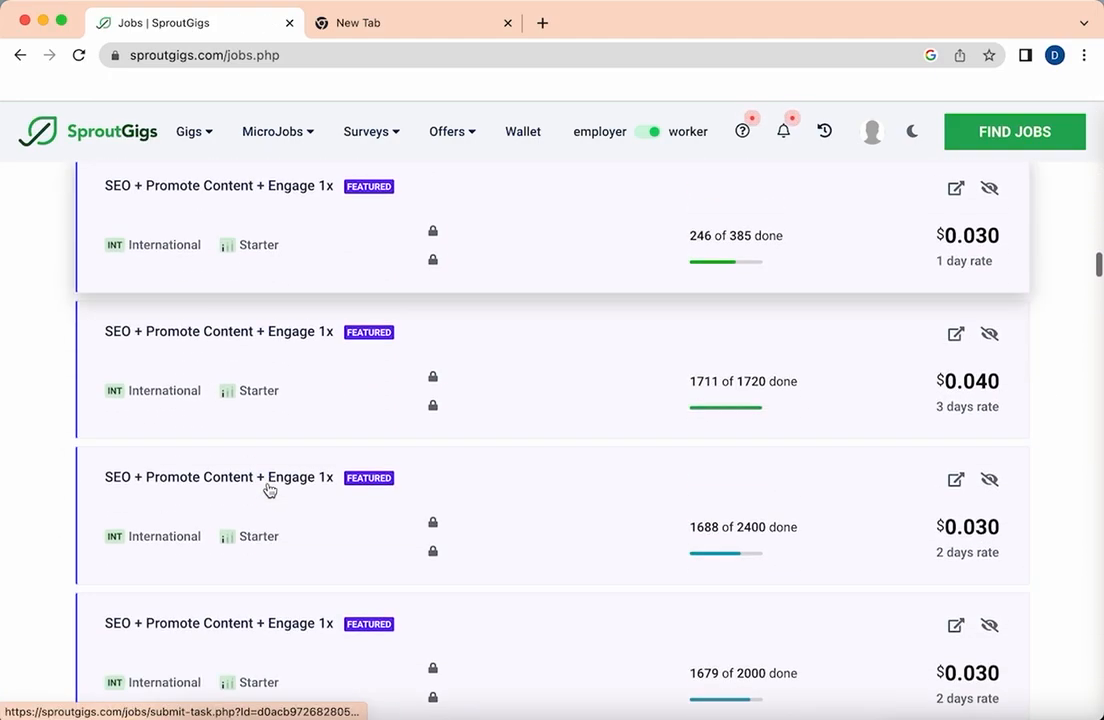
scroll(down, 3)
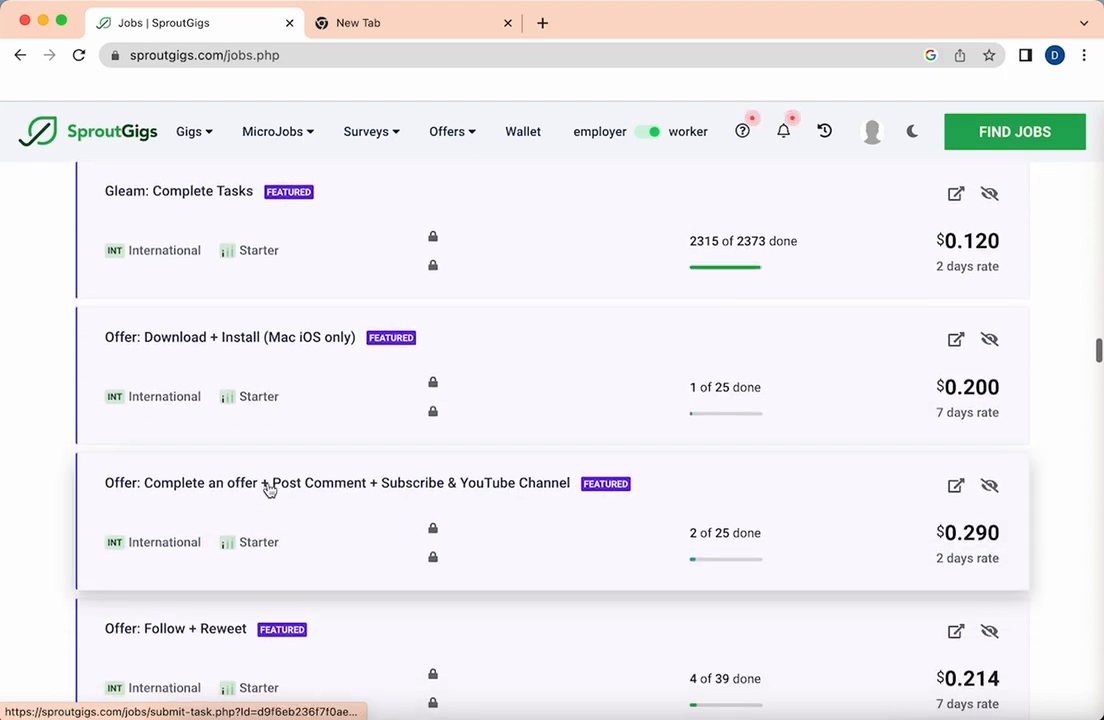
scroll(down, 3)
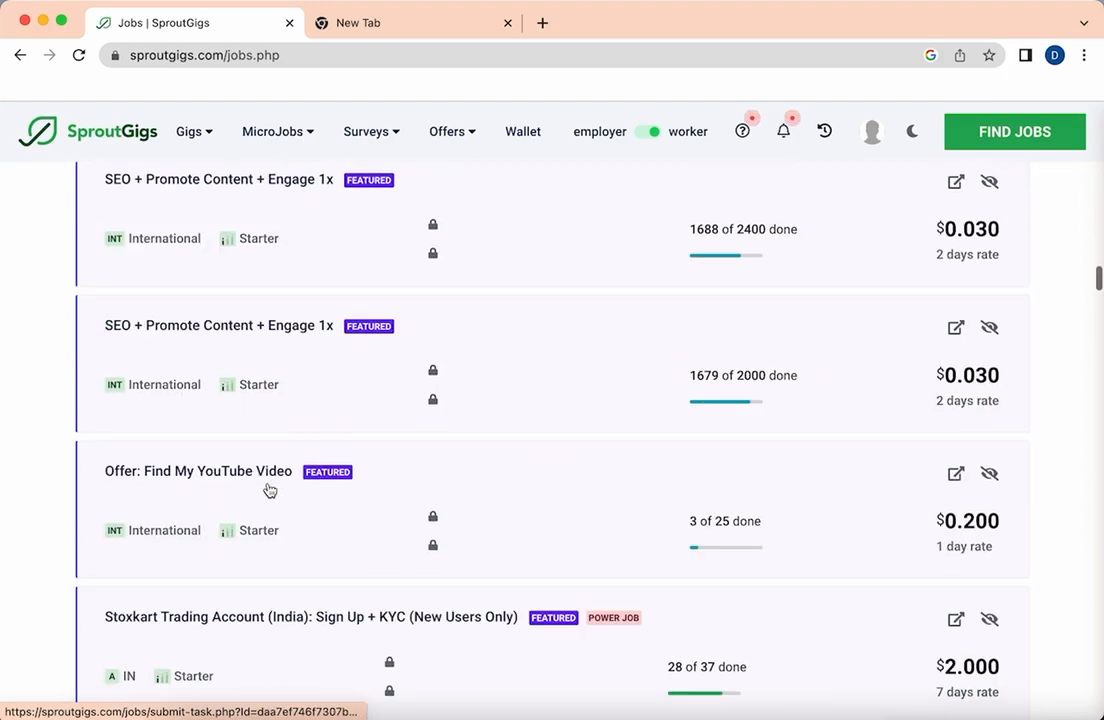
scroll(down, 3)
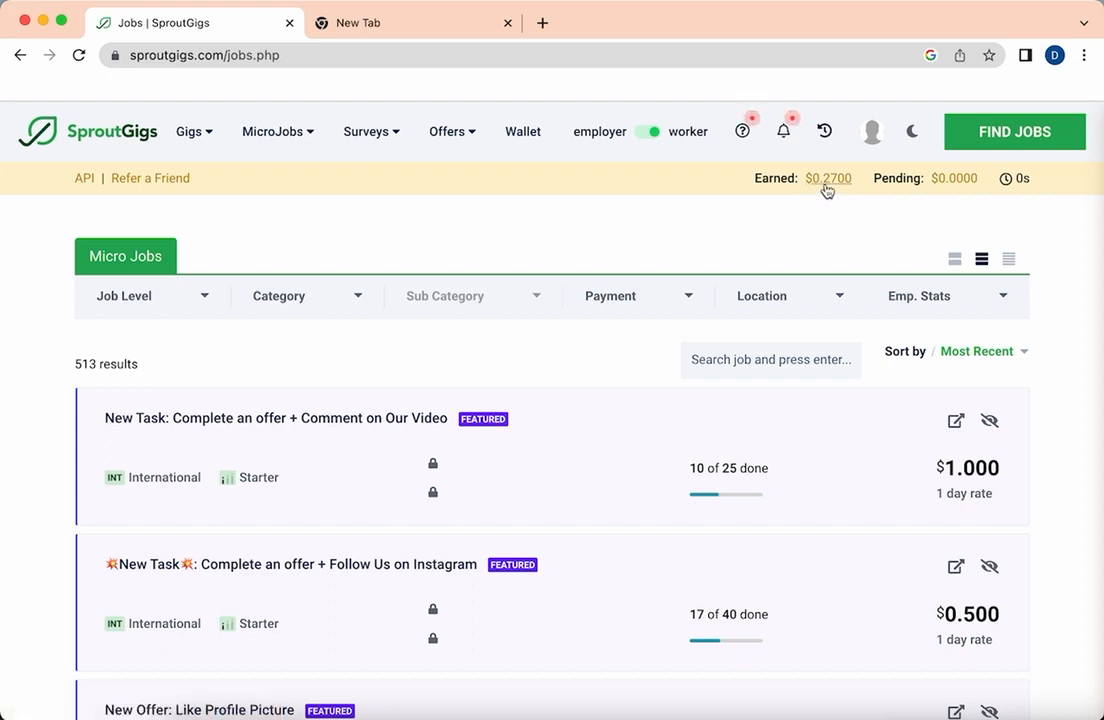
mouse_move(679, 207)
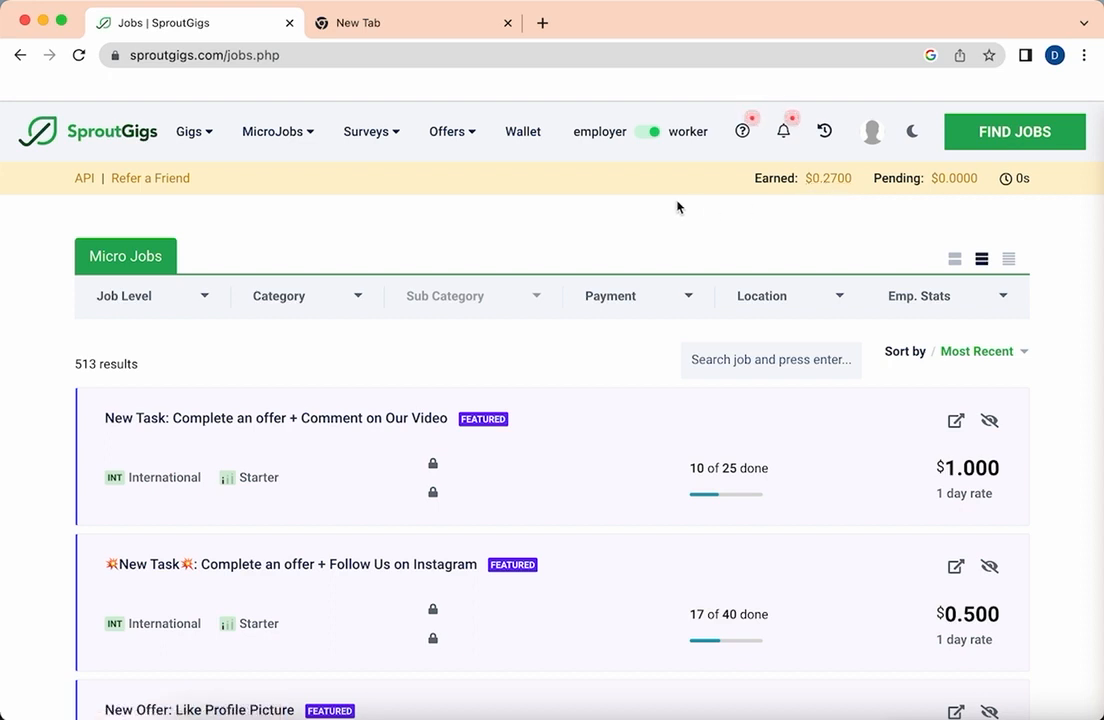
click(872, 131)
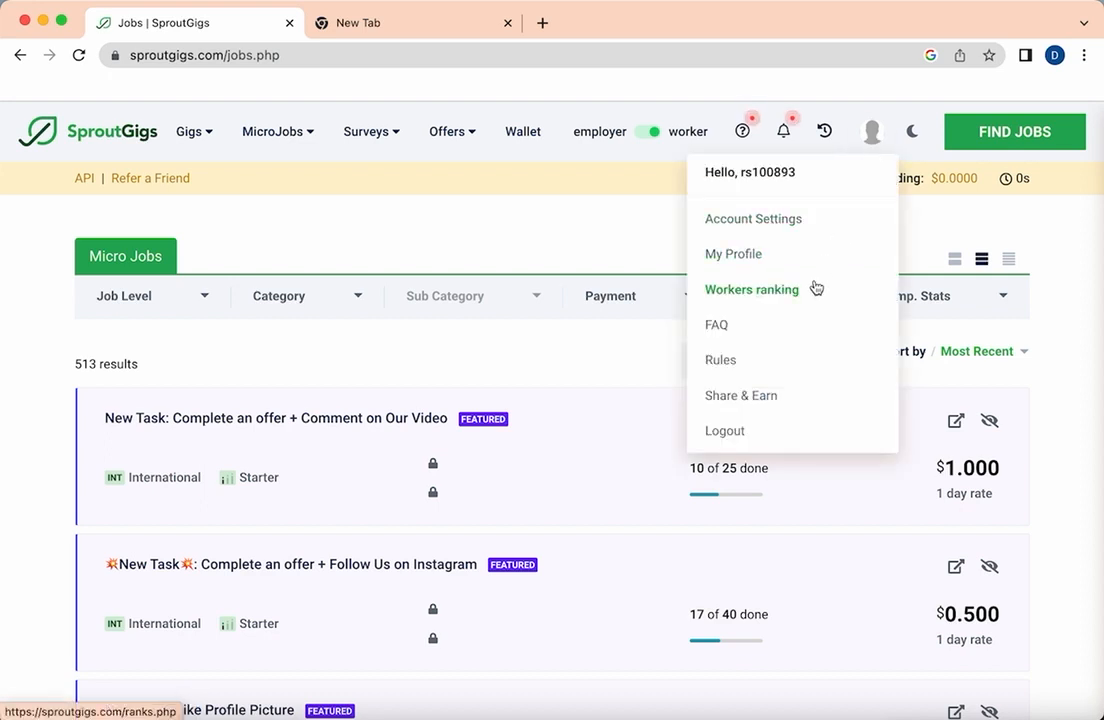
click(751, 289)
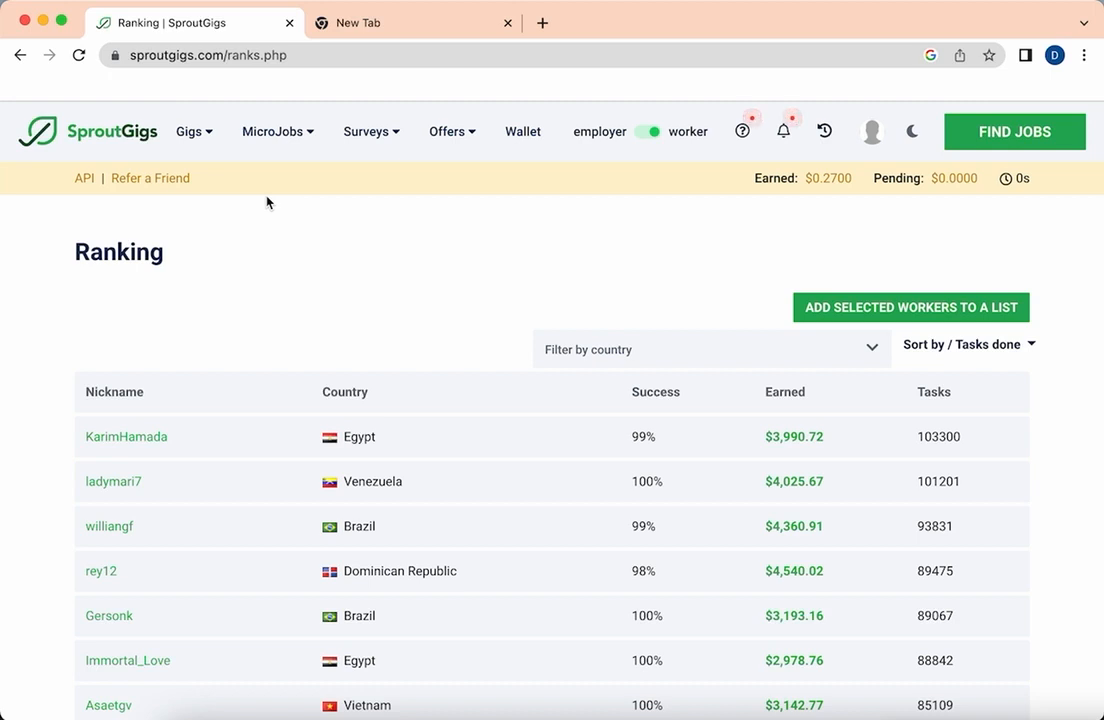
mouse_move(268, 246)
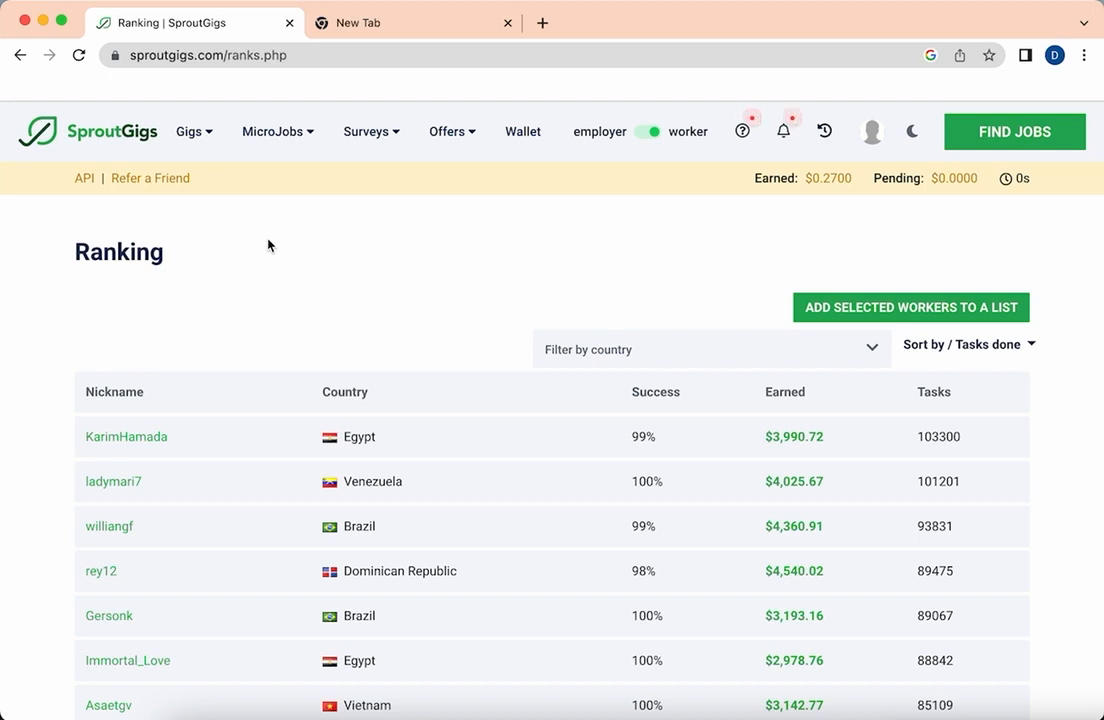
scroll(down, 3)
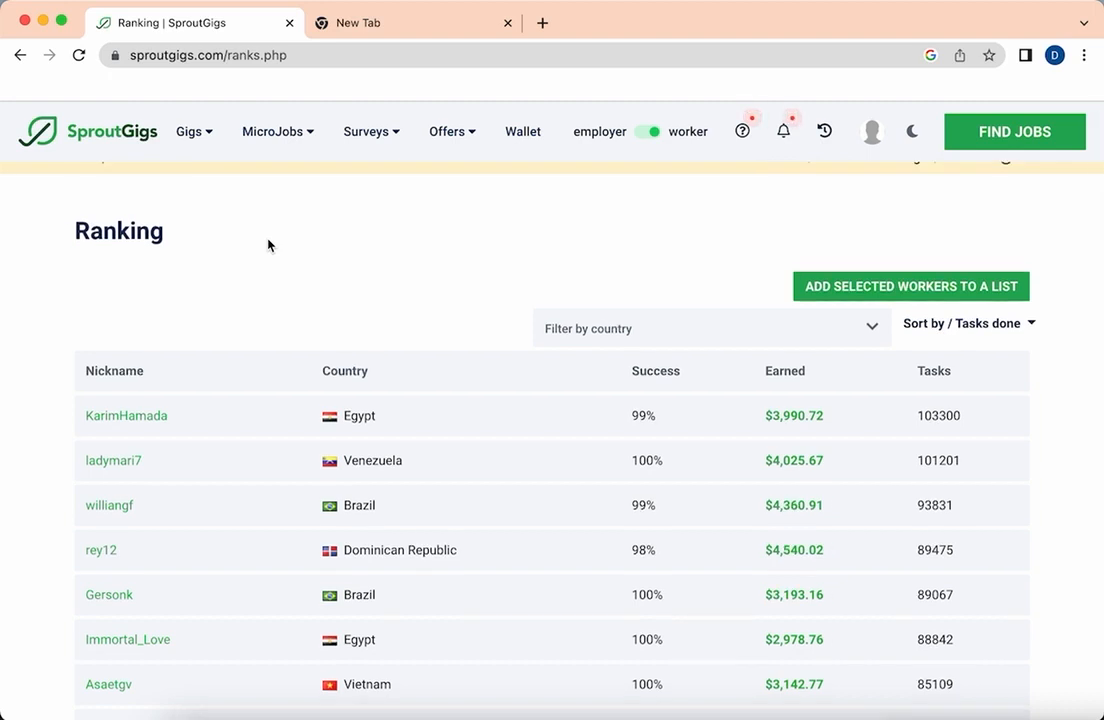
scroll(down, 3)
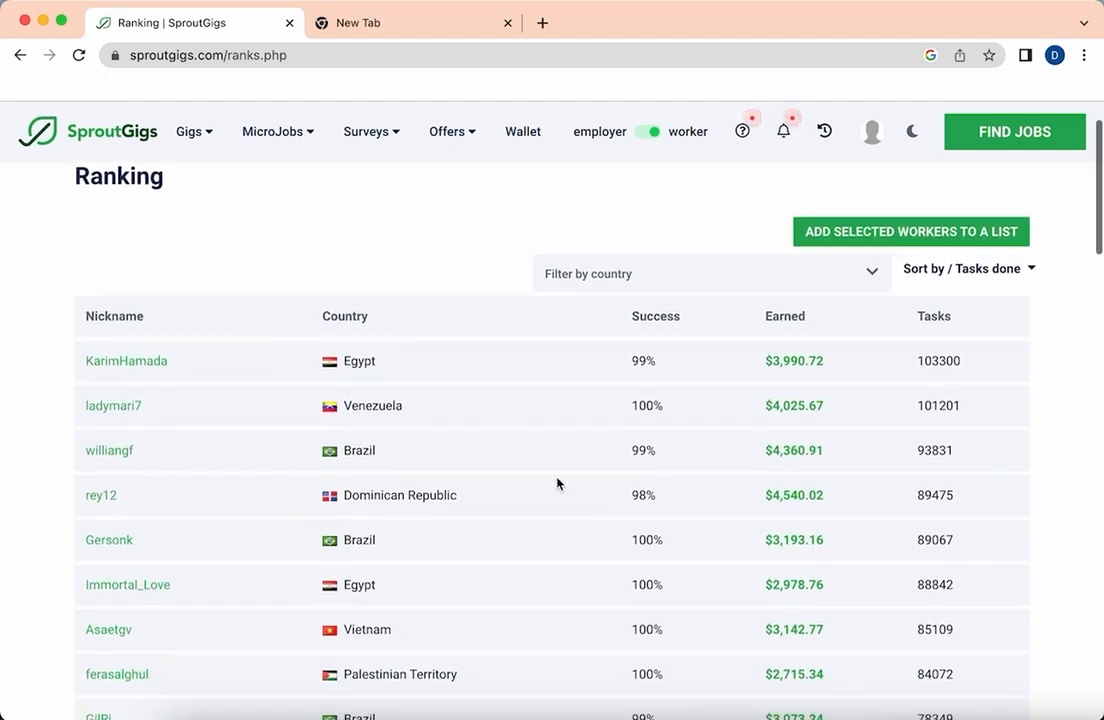